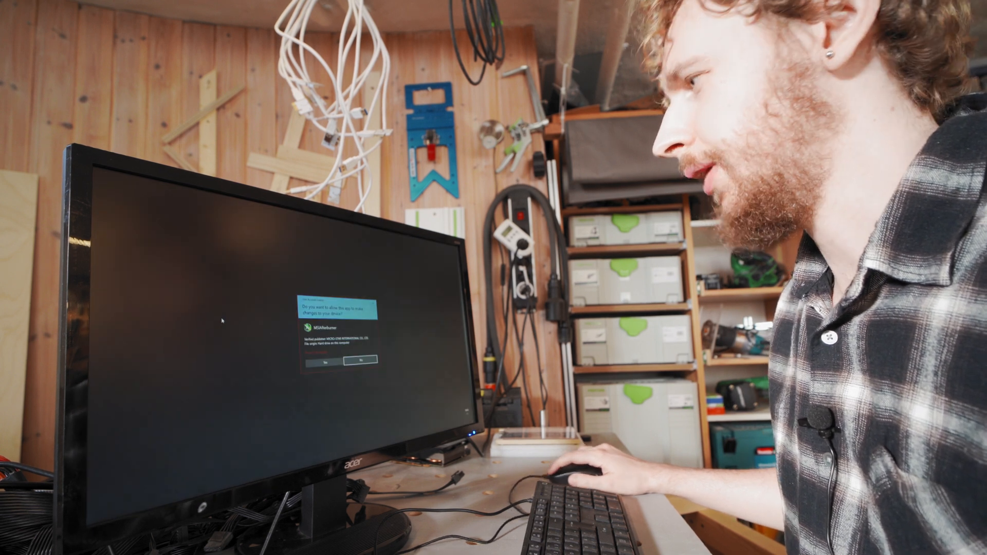
Allow MSI Afterburner to run with admin rights, then launch the T-Rex miner console from the desktop shortcut.
left_click(376, 360)
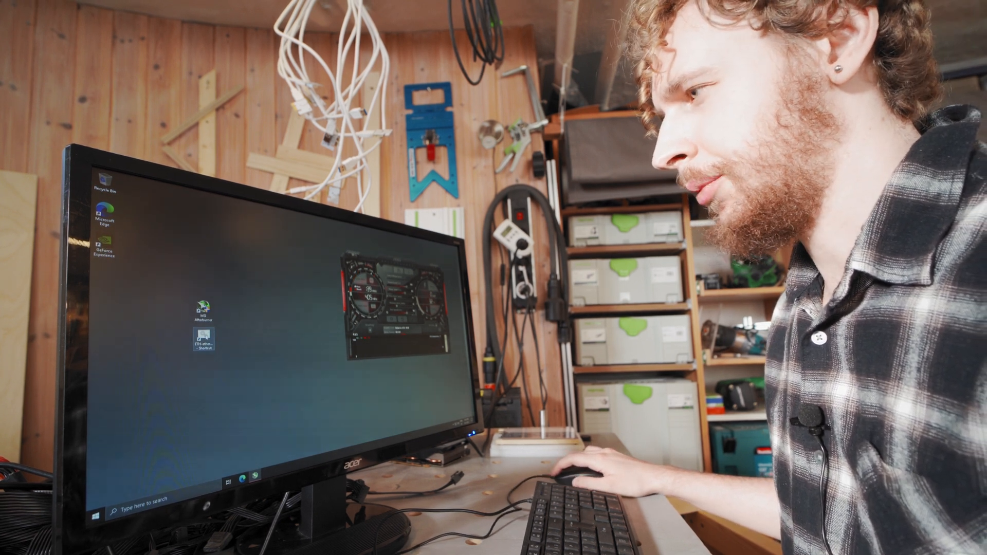
double_click(202, 343)
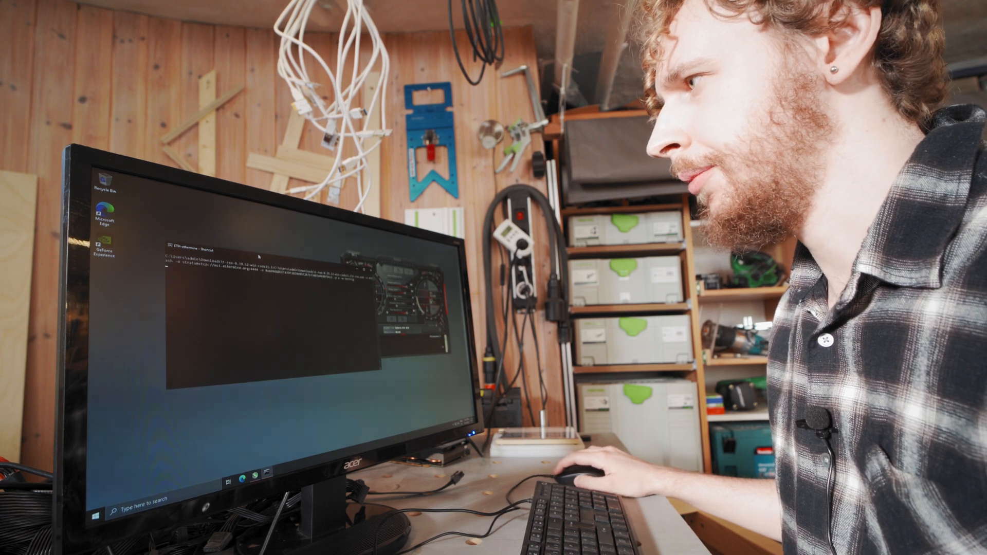